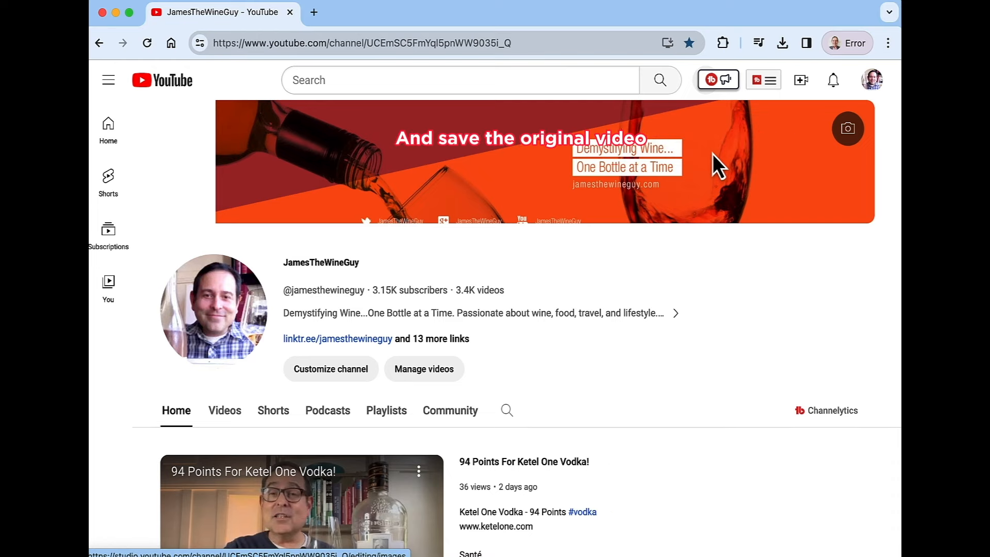
Step: On the Videos tab, try downloading the Champagne Delamotte Rosé video and decline Premium
{"action": "left_click", "coordinate": [225, 410]}
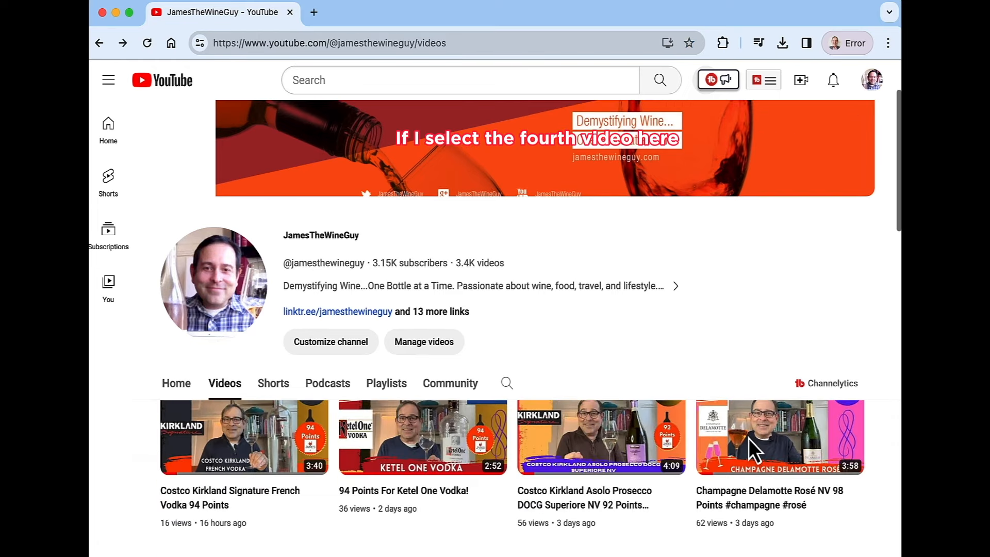
{"action": "scroll", "scroll_direction": "down", "scroll_amount": 3}
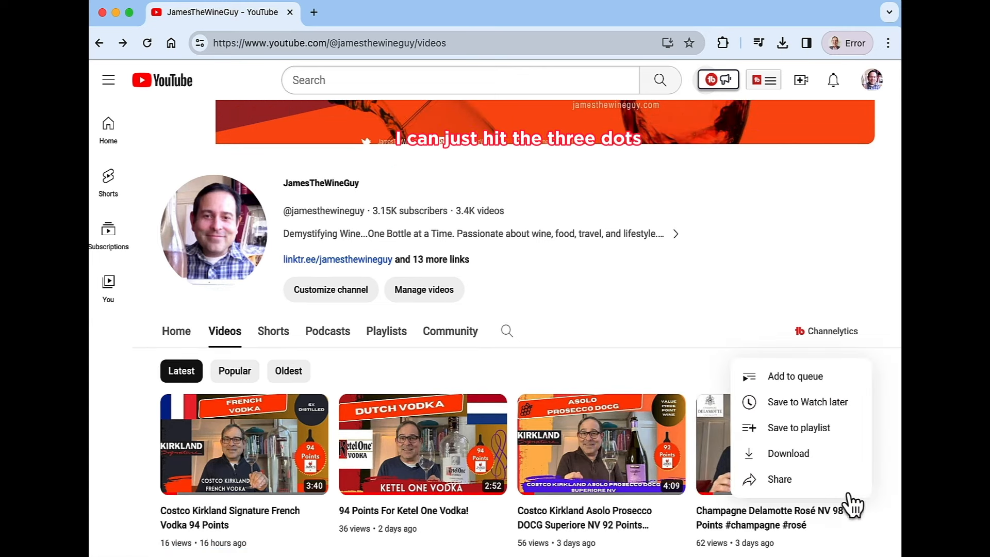
{"action": "left_click", "coordinate": [788, 453]}
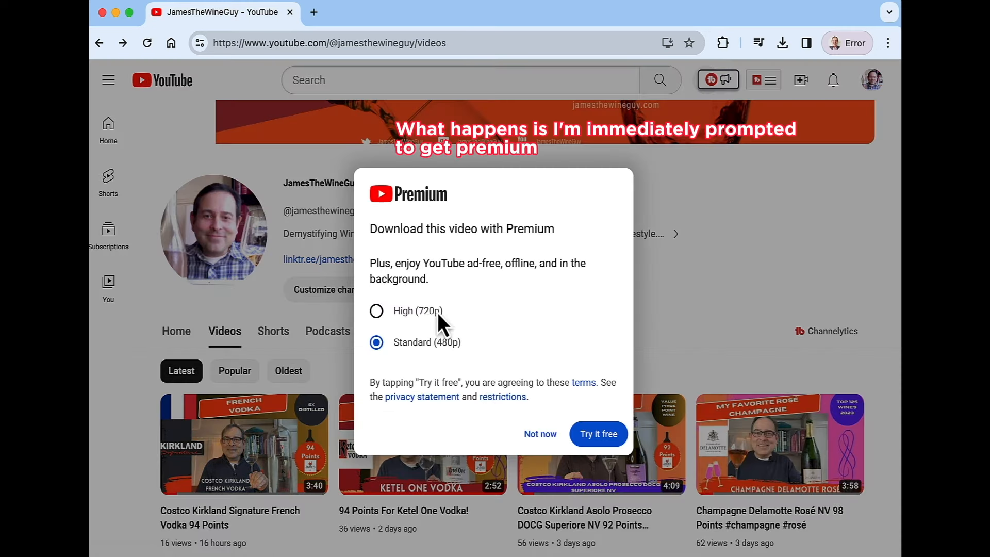
{"action": "mouse_move", "coordinate": [540, 433]}
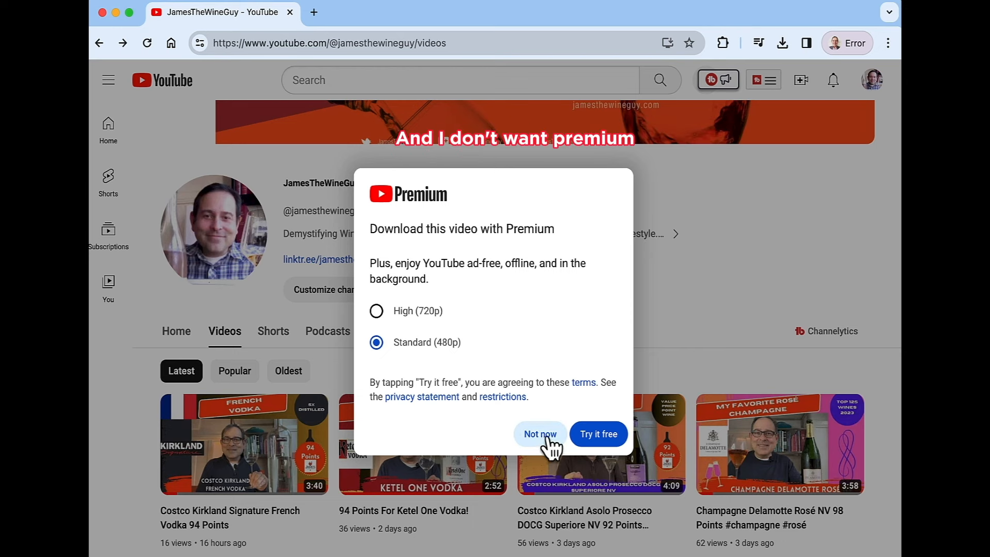
{"action": "left_click", "coordinate": [540, 434]}
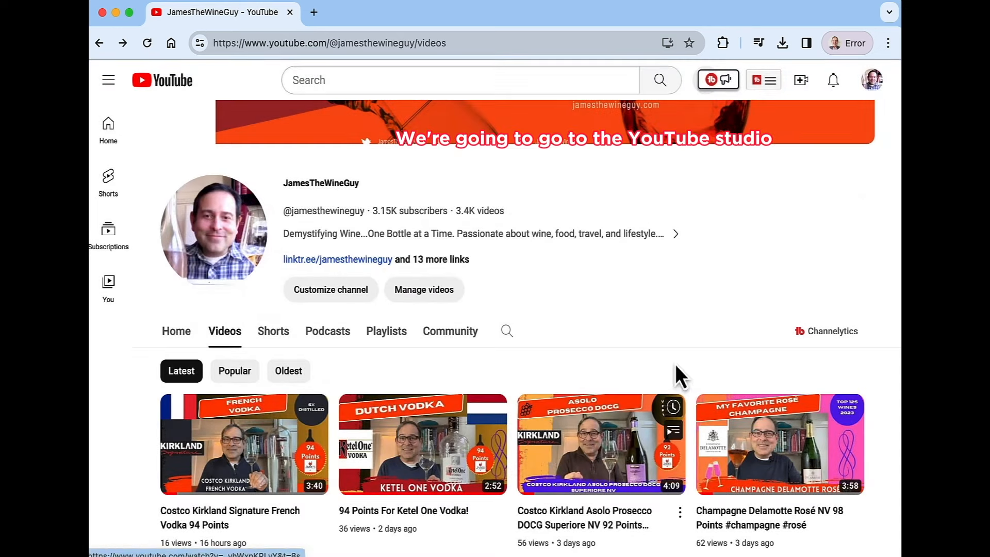
Step: Select the Champagne Delamotte Rosé video in Studio Content and download it
{"action": "left_click", "coordinate": [424, 289]}
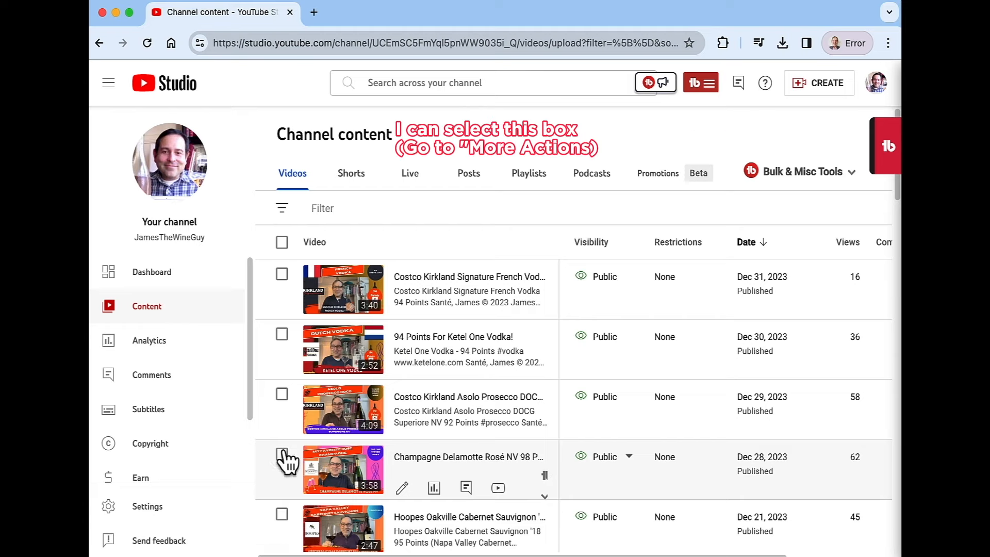
{"action": "left_click", "coordinate": [281, 457]}
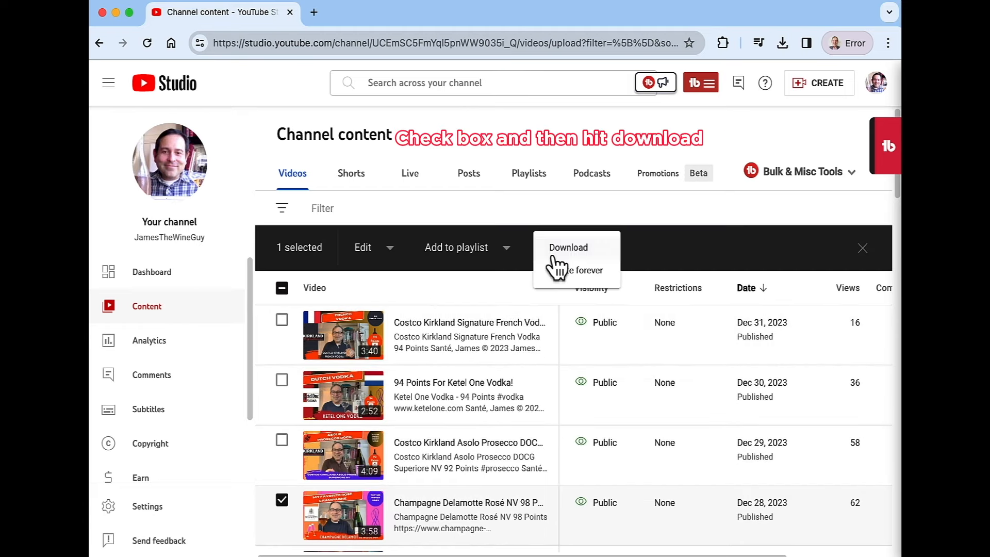
{"action": "left_click", "coordinate": [568, 247]}
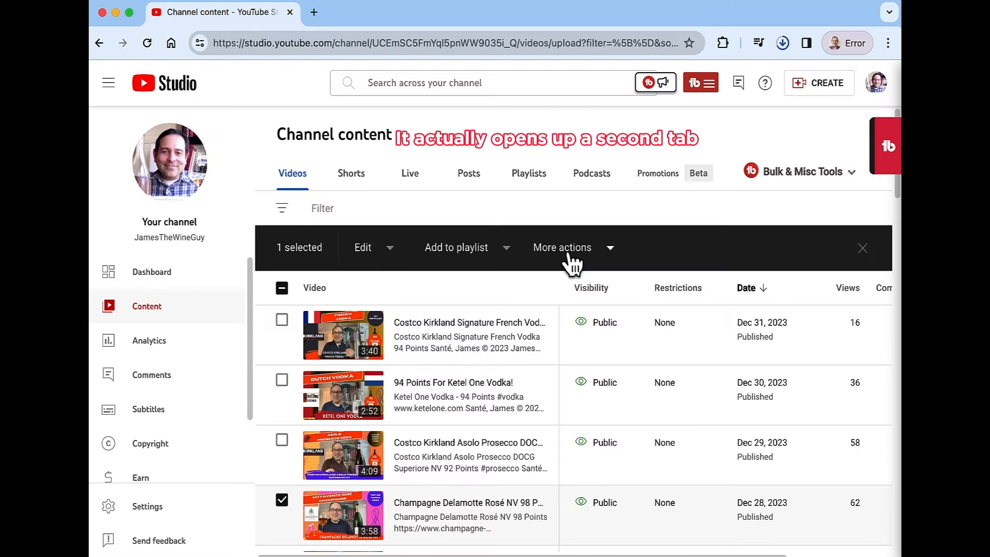
{"action": "left_click", "coordinate": [782, 43]}
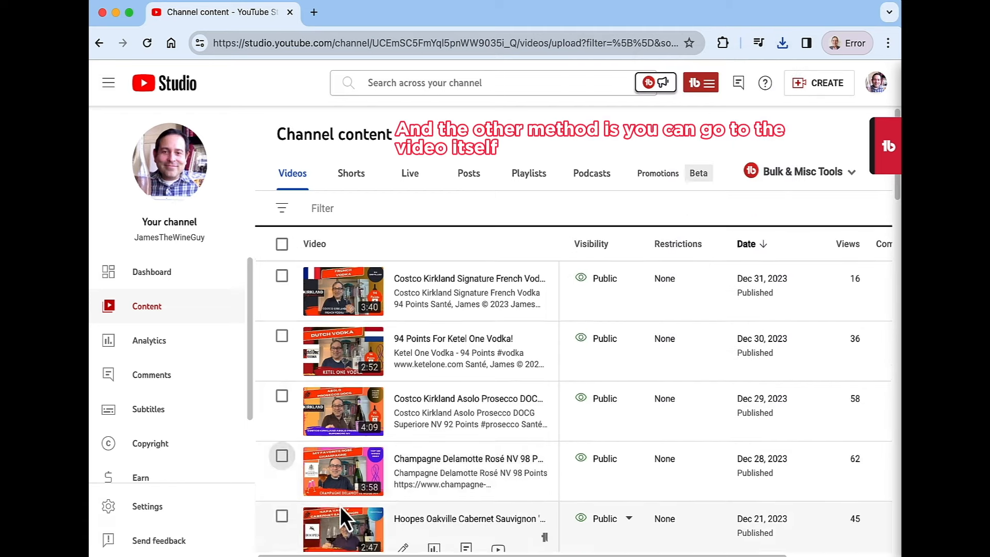
Step: Download Champagne Delamotte Rosé from its details page and check Chrome's downloads list
{"action": "left_click", "coordinate": [343, 470]}
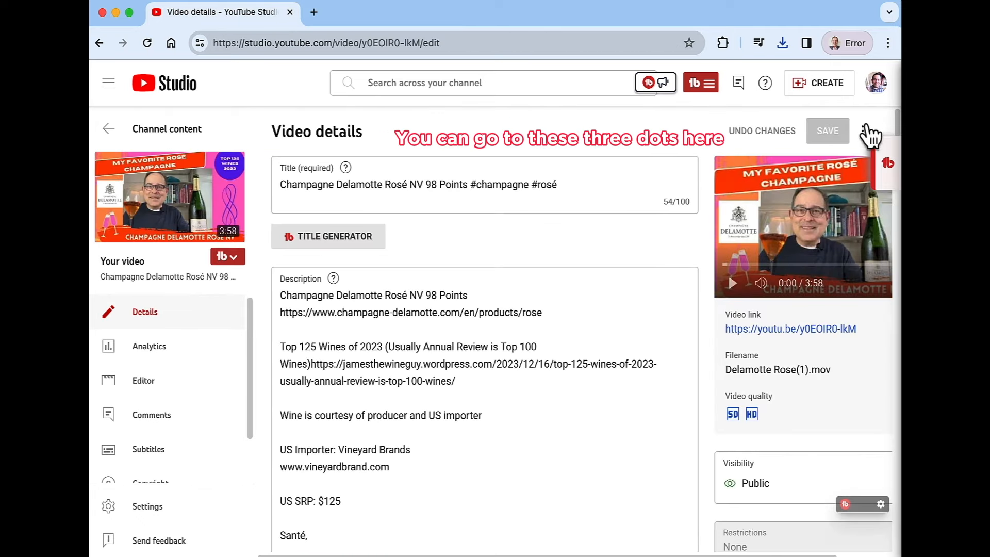
{"action": "left_click", "coordinate": [863, 132]}
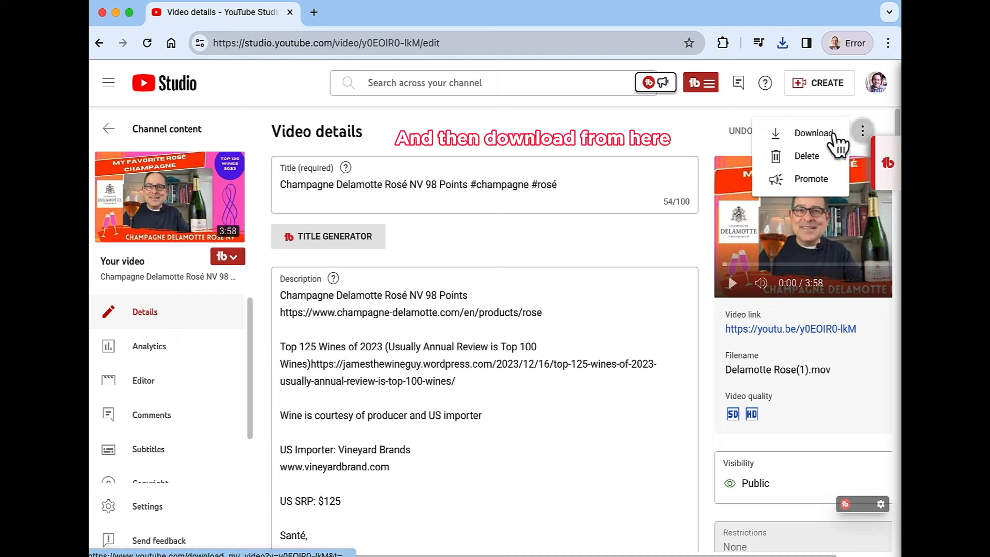
{"action": "left_click", "coordinate": [814, 132]}
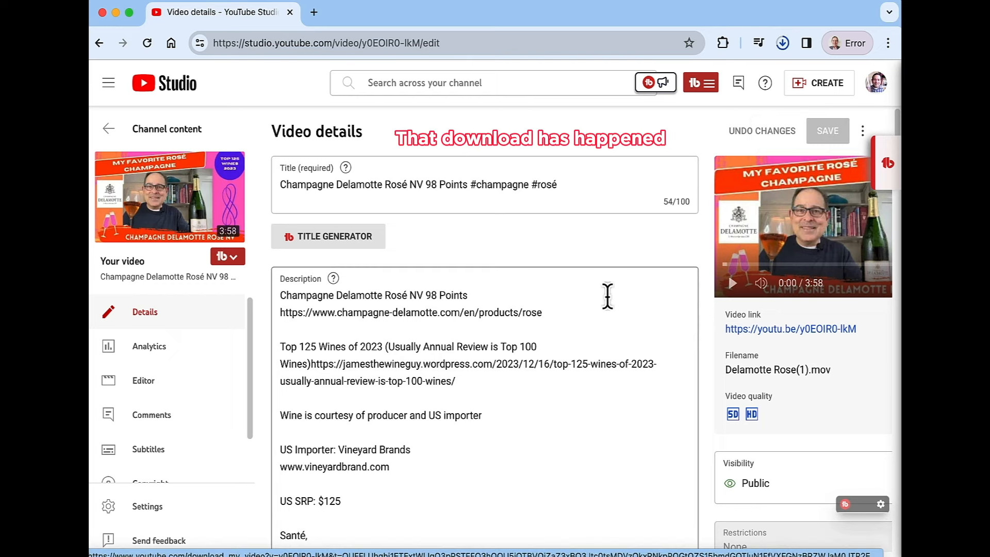
{"action": "left_click", "coordinate": [782, 42]}
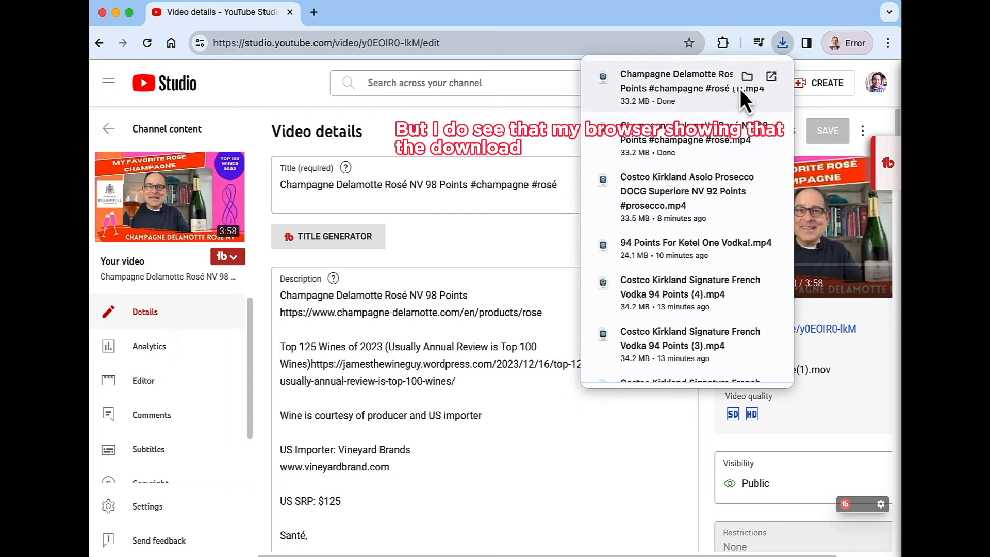
{"action": "mouse_move", "coordinate": [673, 98]}
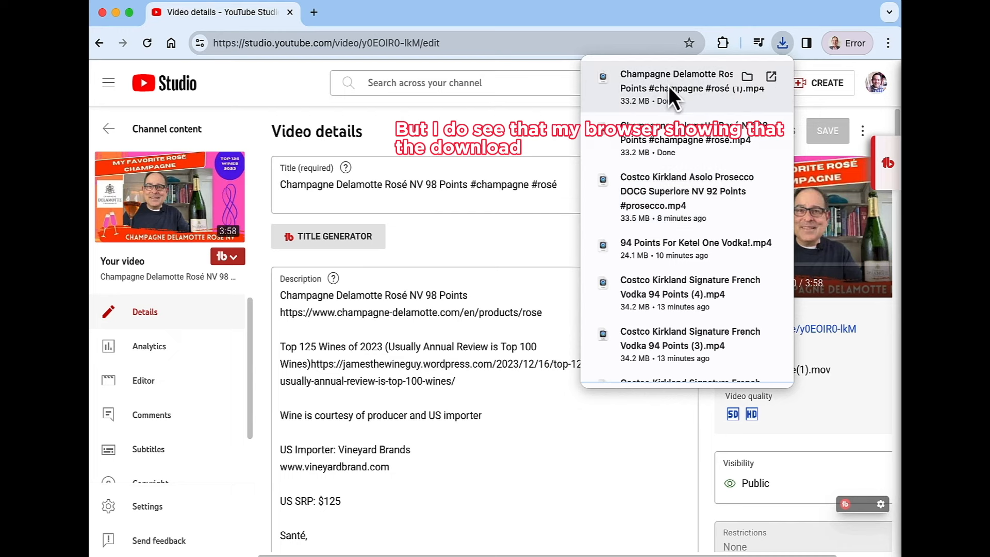